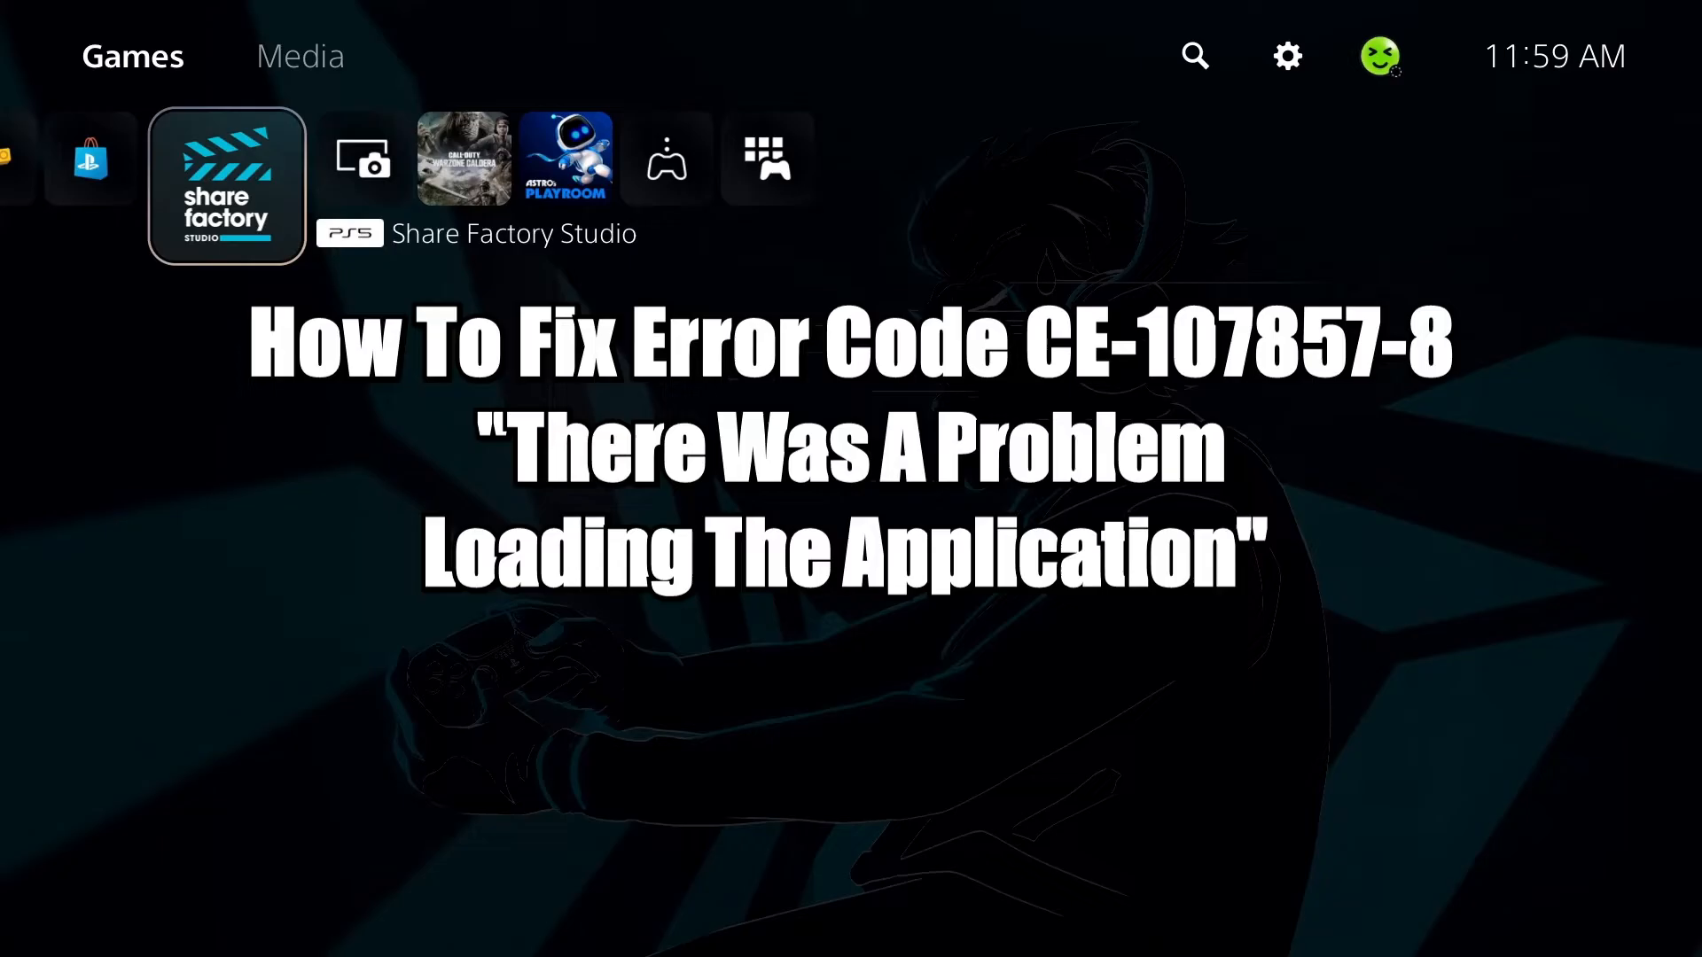
- Check for a PS5 system software update online via Settings > System > System Software
{"action": "left_click", "coordinate": [226, 184]}
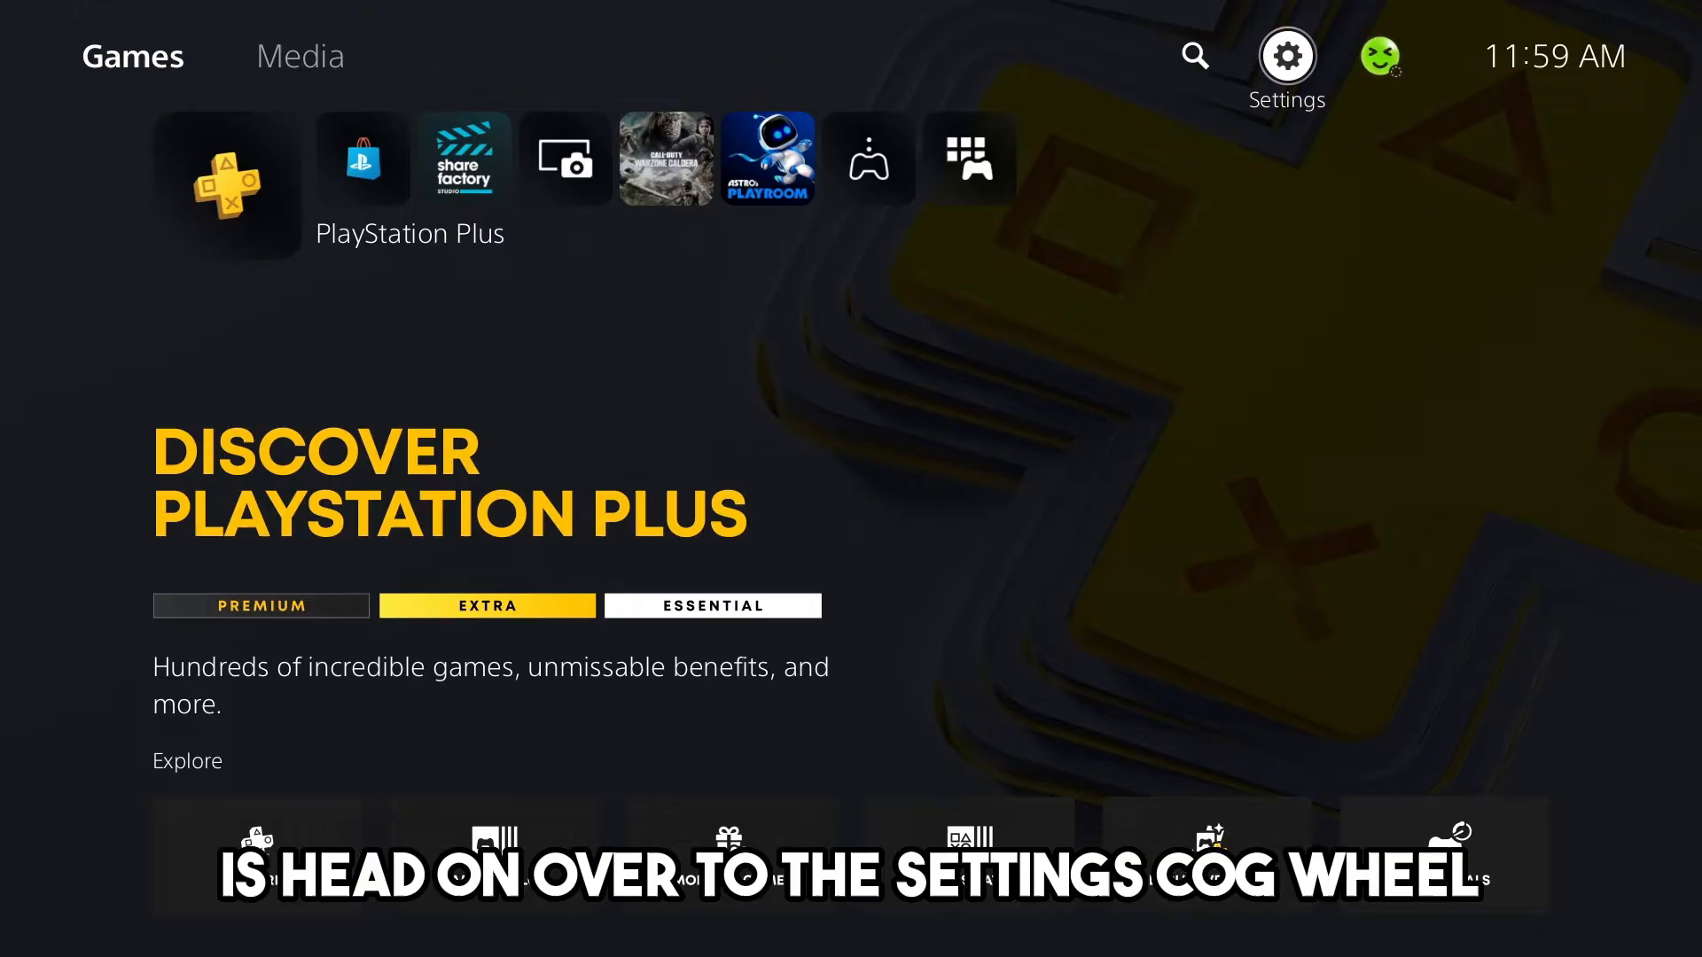
{"action": "left_click", "coordinate": [1287, 55]}
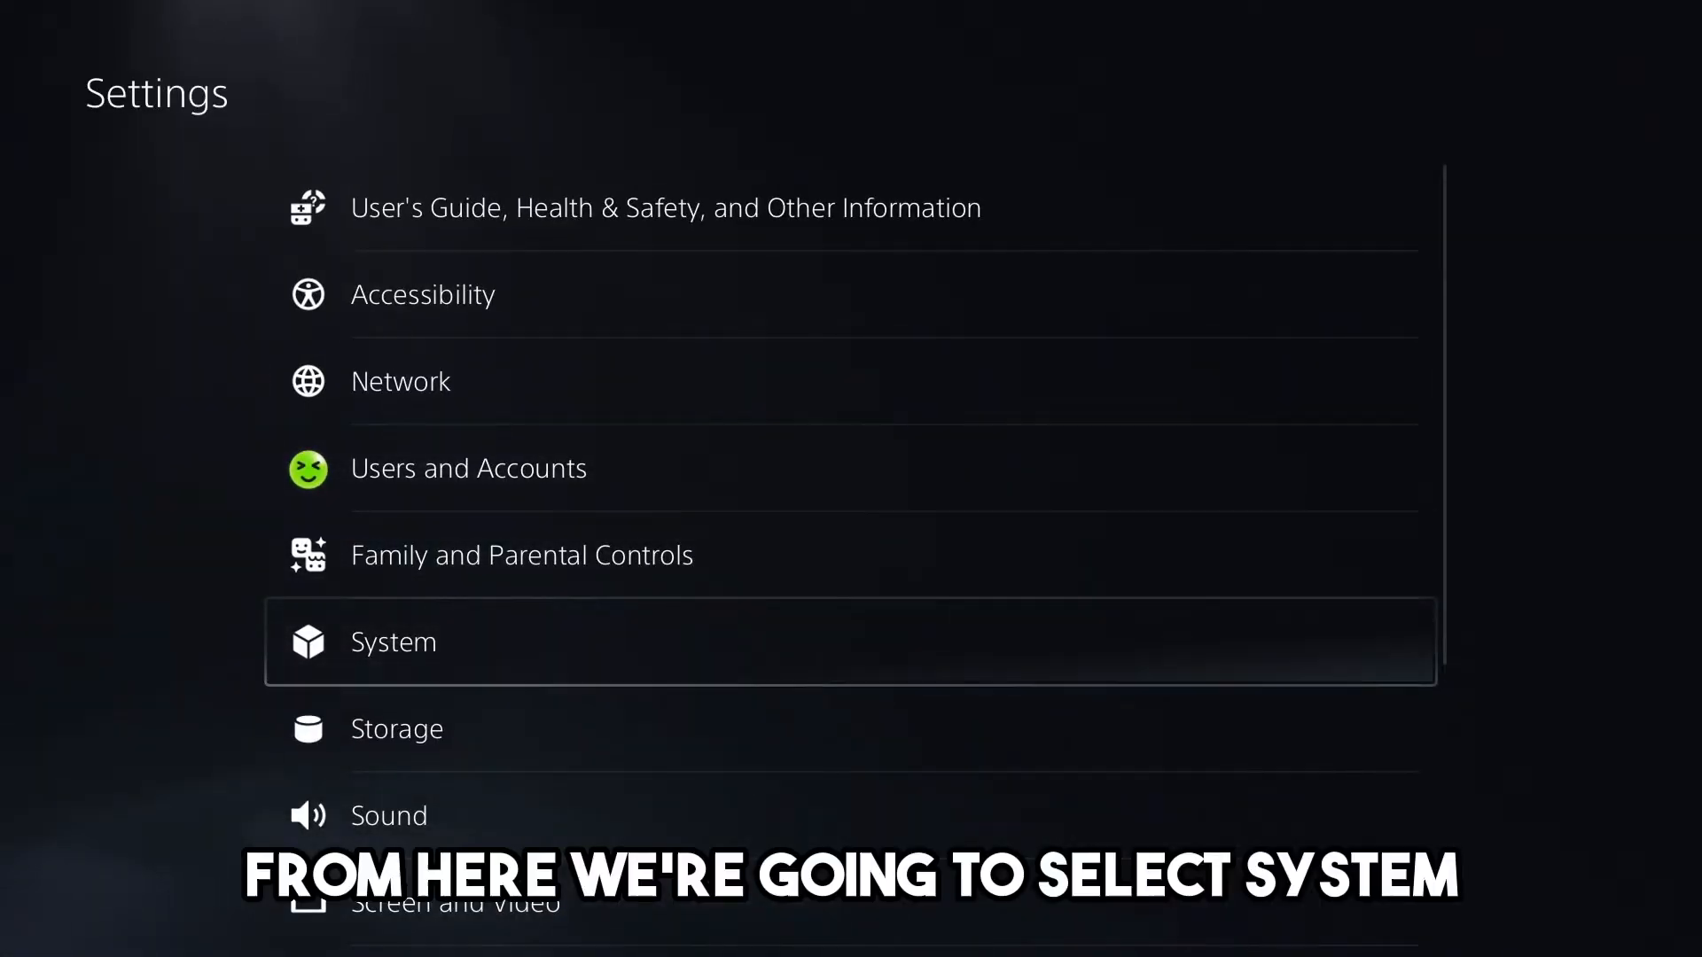
{"action": "left_click", "coordinate": [391, 641]}
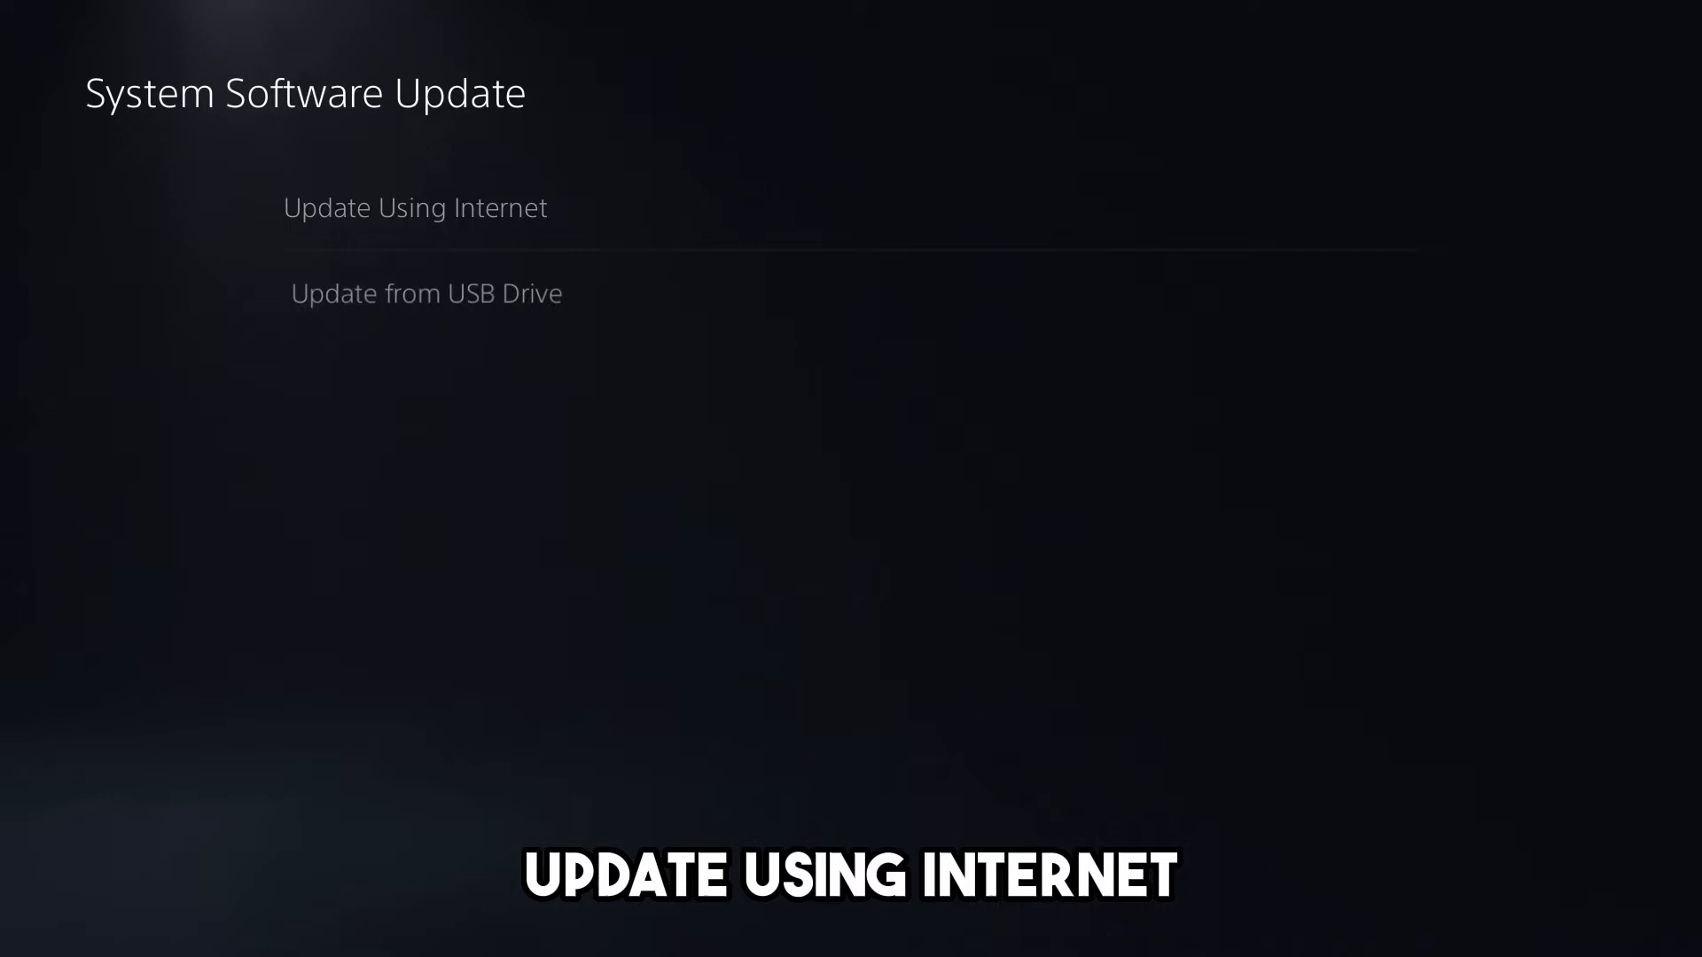
{"action": "left_click", "coordinate": [415, 208]}
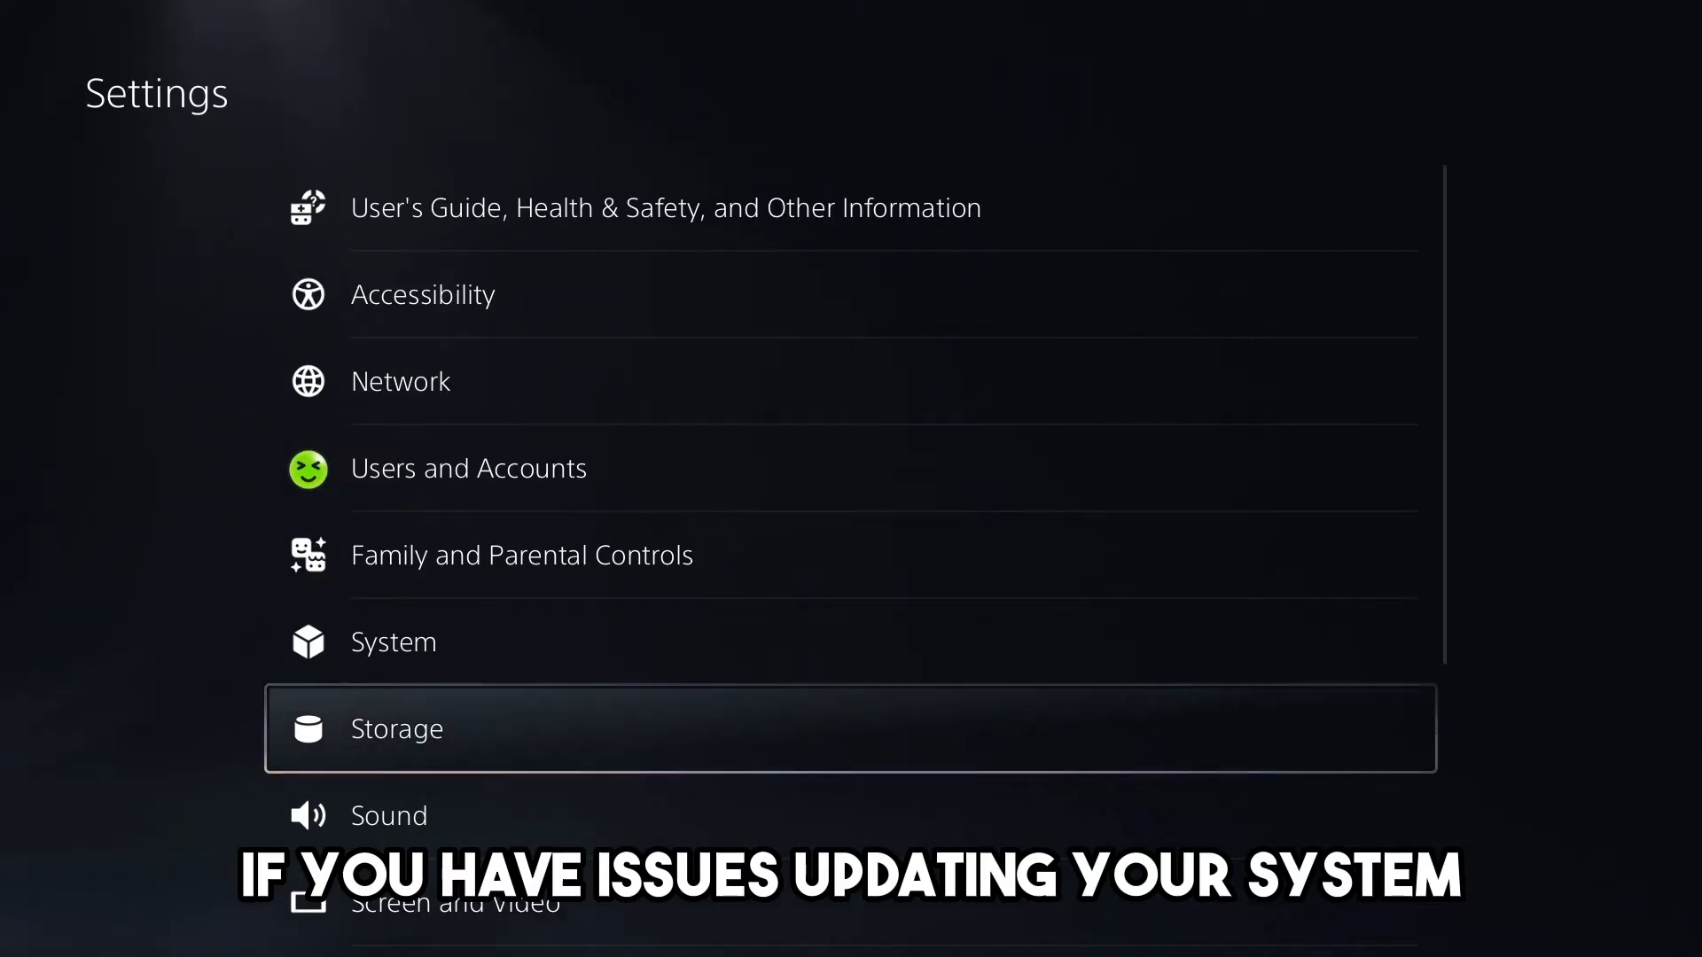
- View Console Storage usage showing 503.3 GB free of 667.2 GB
{"action": "left_click", "coordinate": [395, 729]}
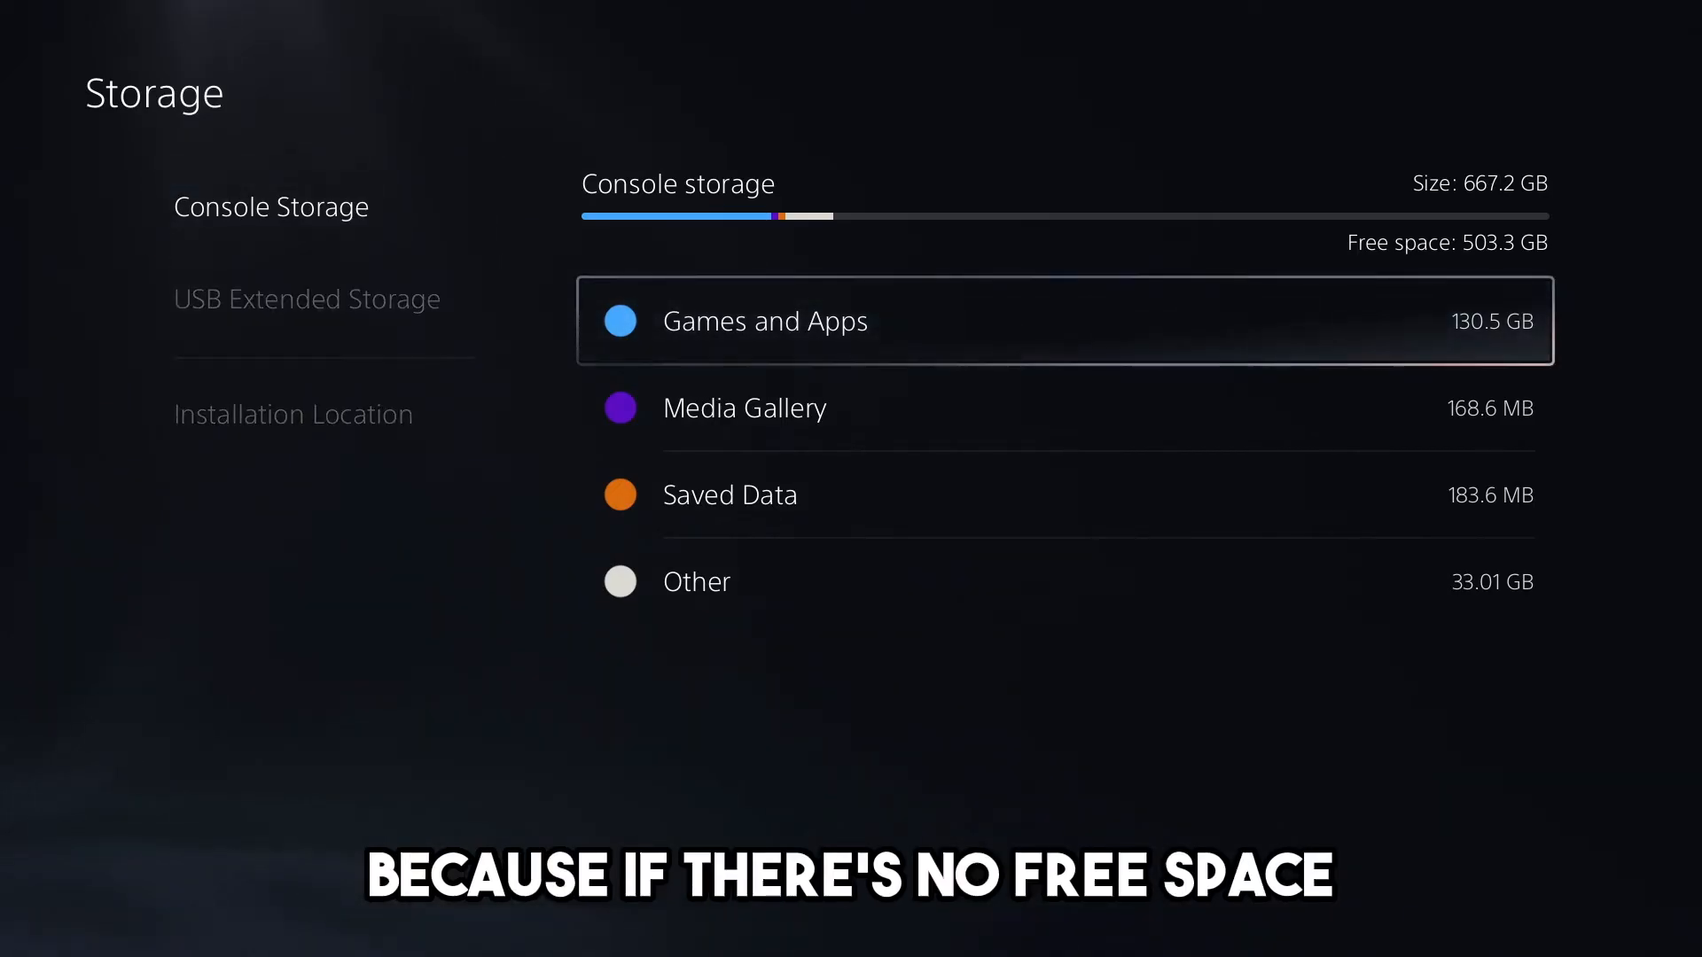
{"action": "left_click", "coordinate": [764, 321]}
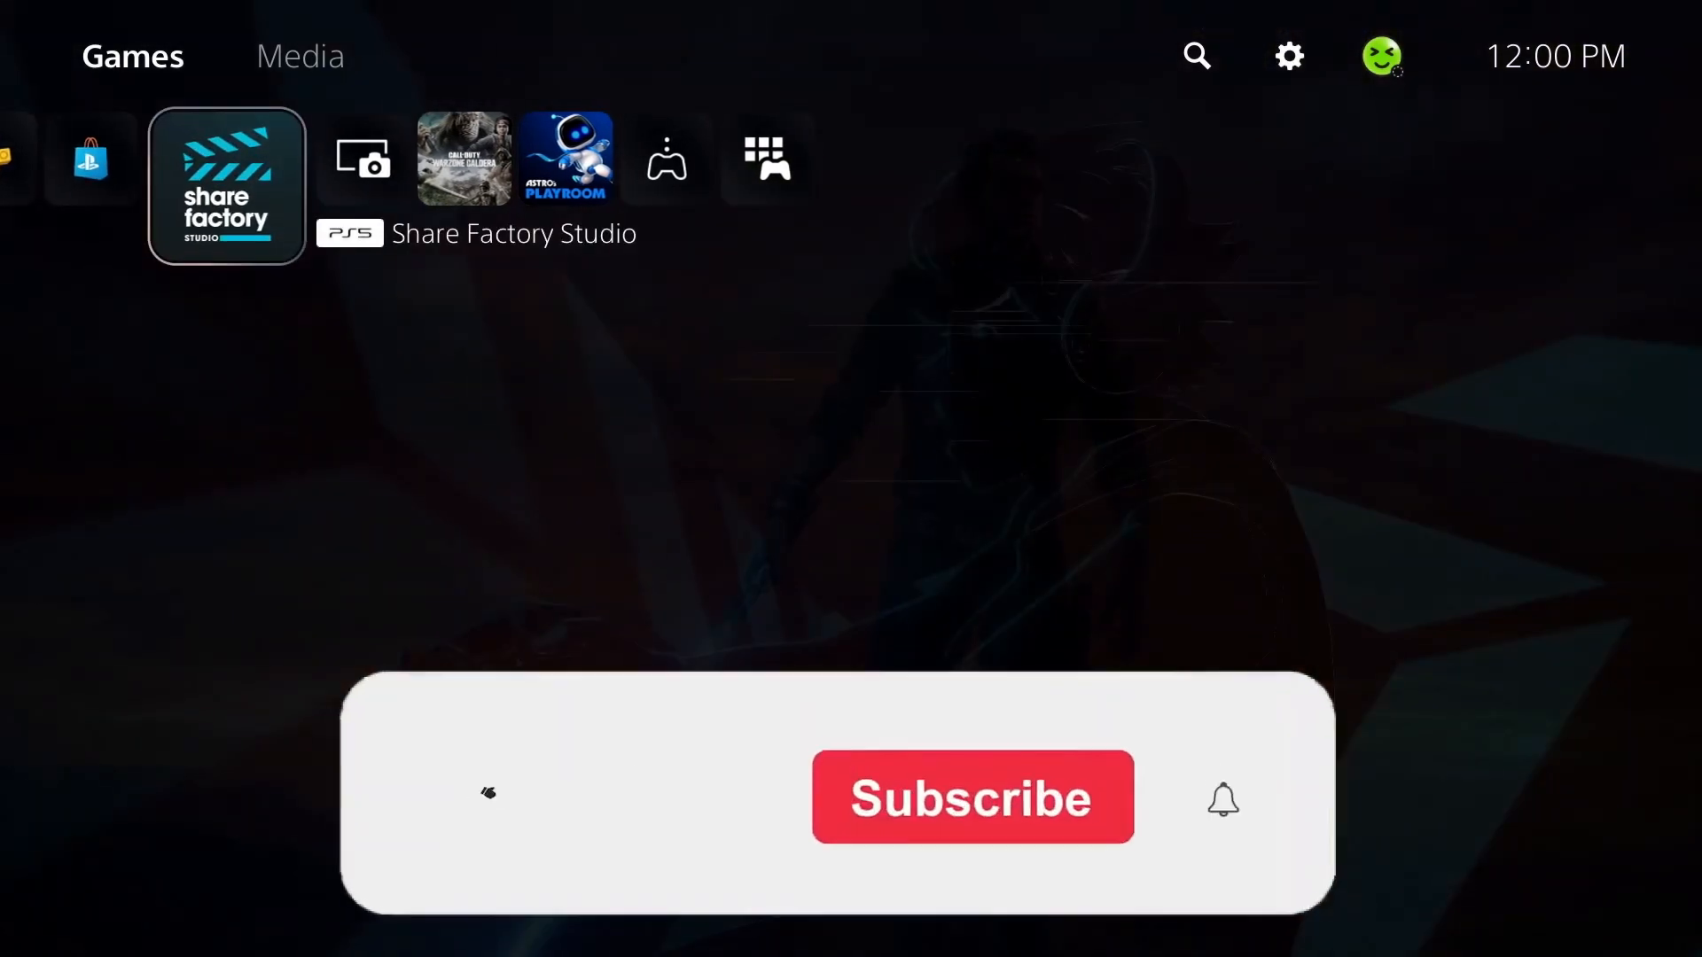
- Return from Settings to the Games home screen
{"action": "left_click", "coordinate": [969, 797]}
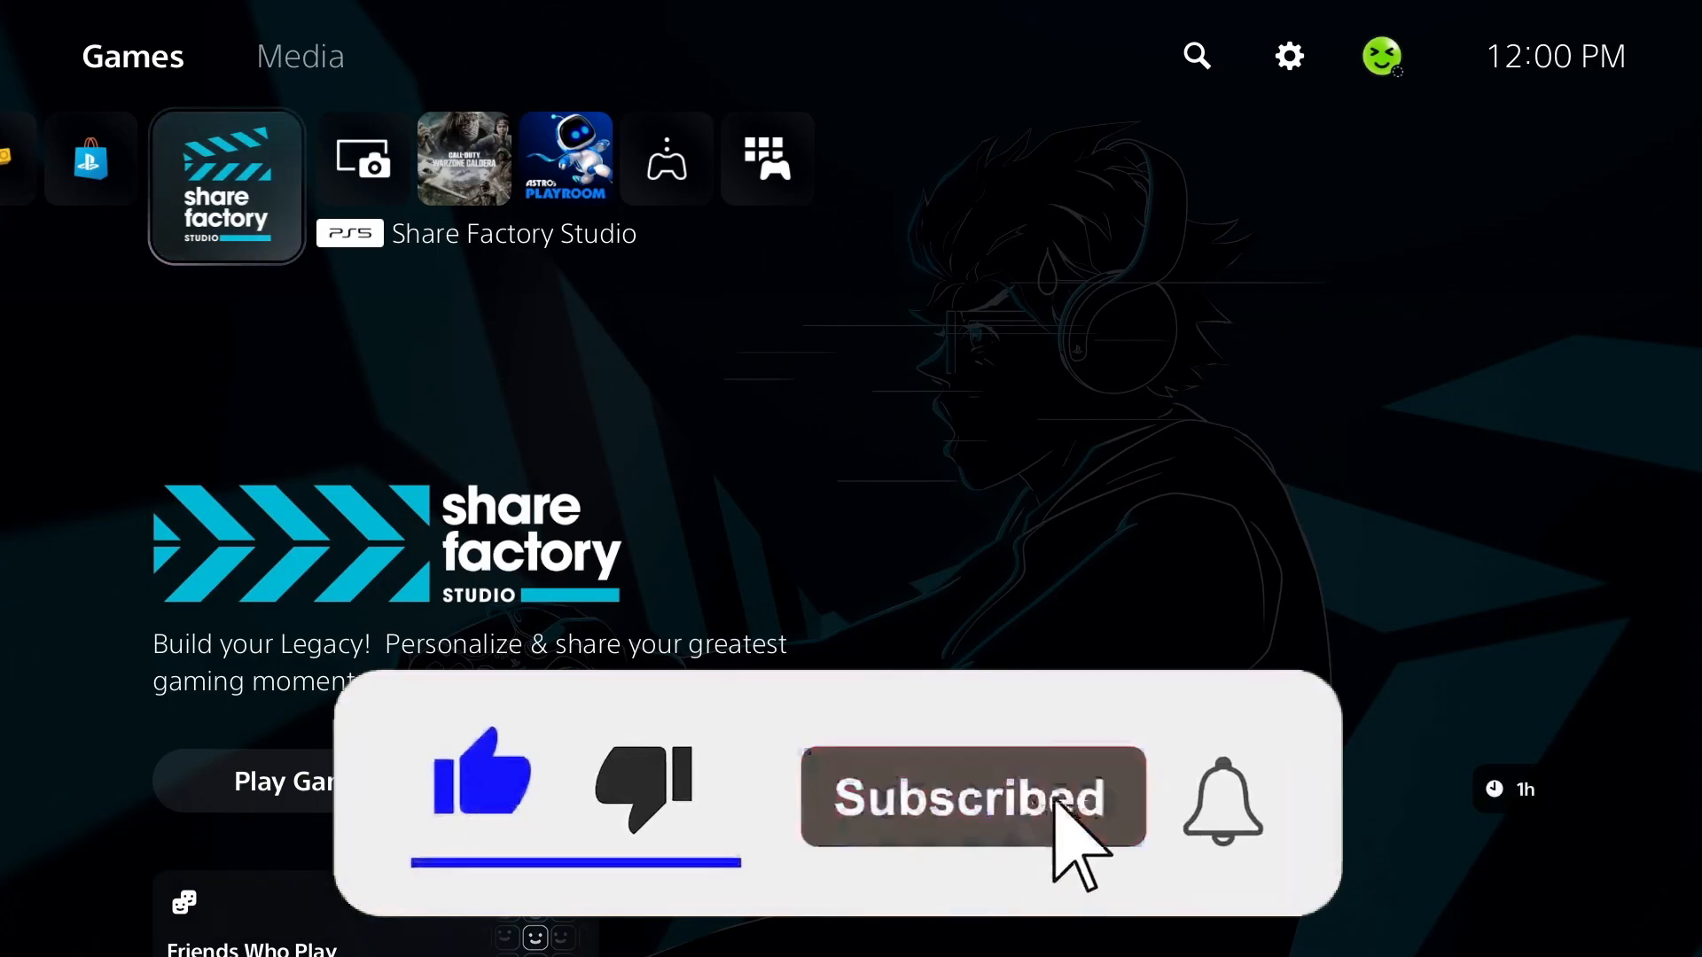